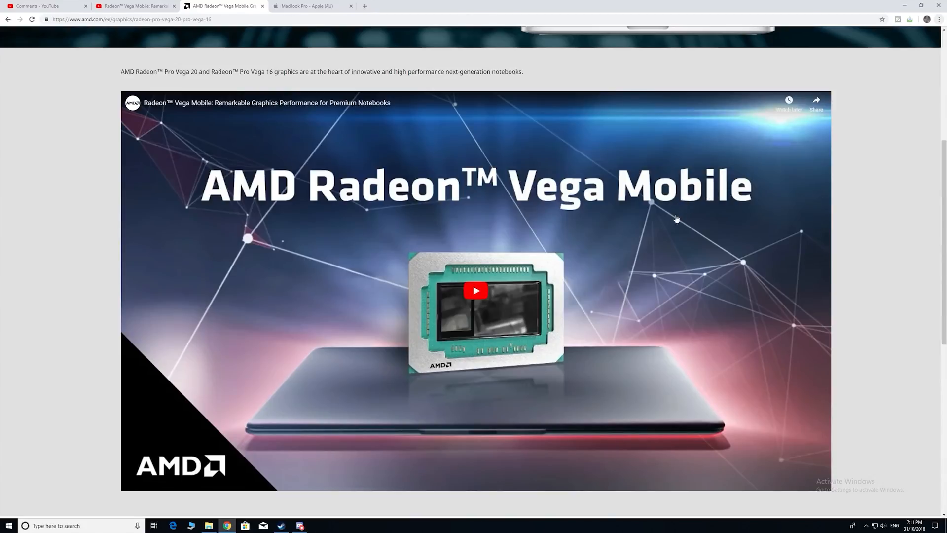
mouse_move(623, 276)
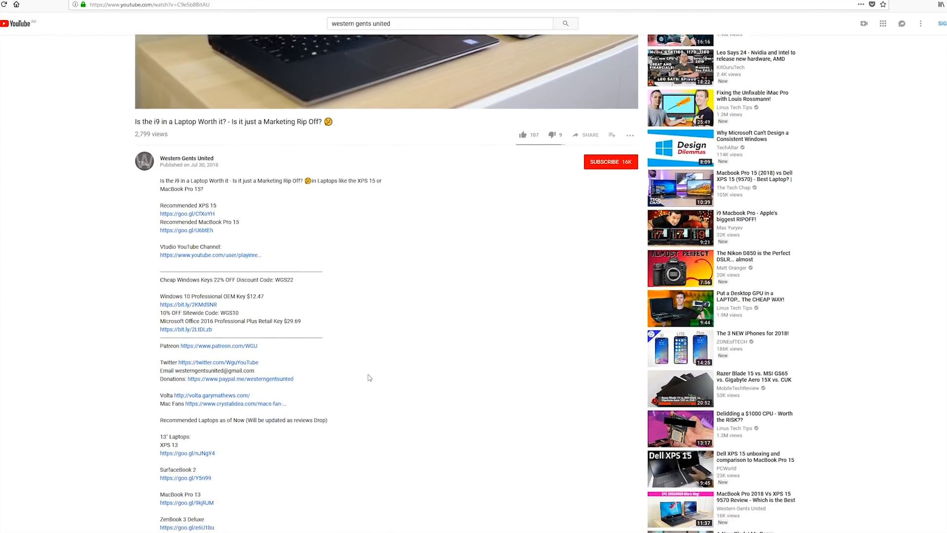
Follow the discount link from the YouTube description toward the Windows 10 Pro OEM key offer
right_click(308, 278)
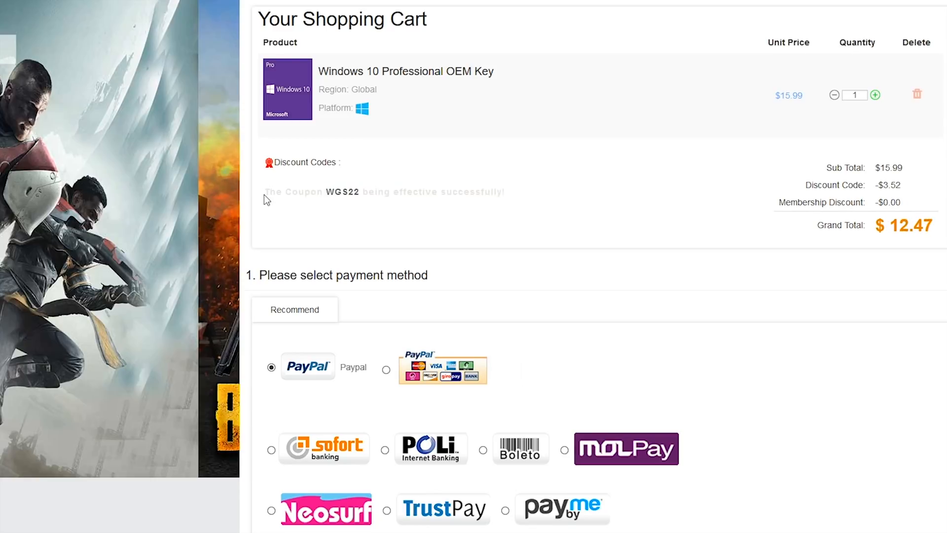
mouse_move(455, 221)
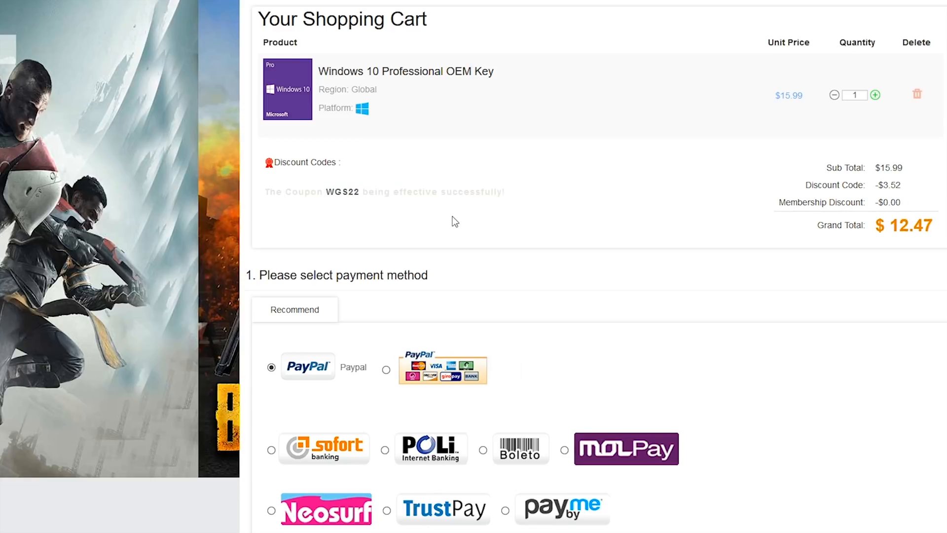
scroll(down, 3)
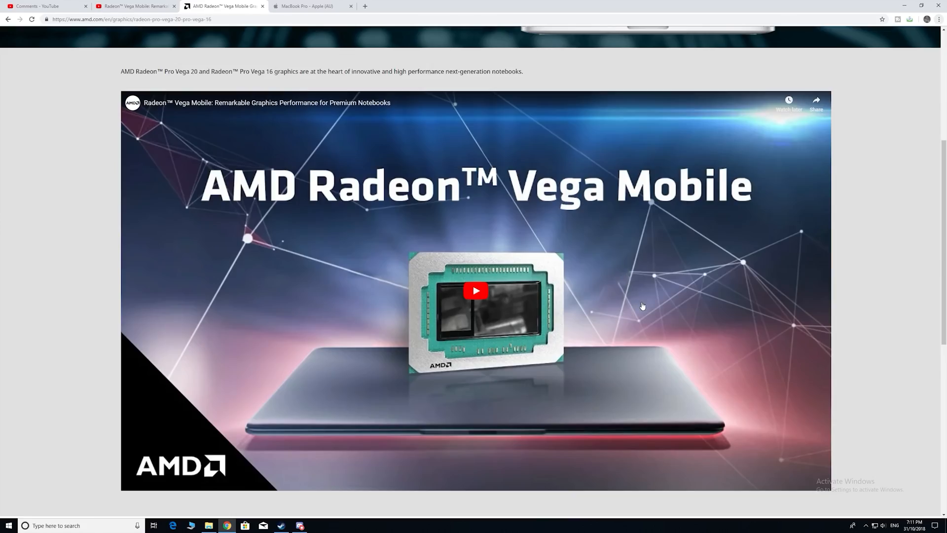
mouse_move(647, 333)
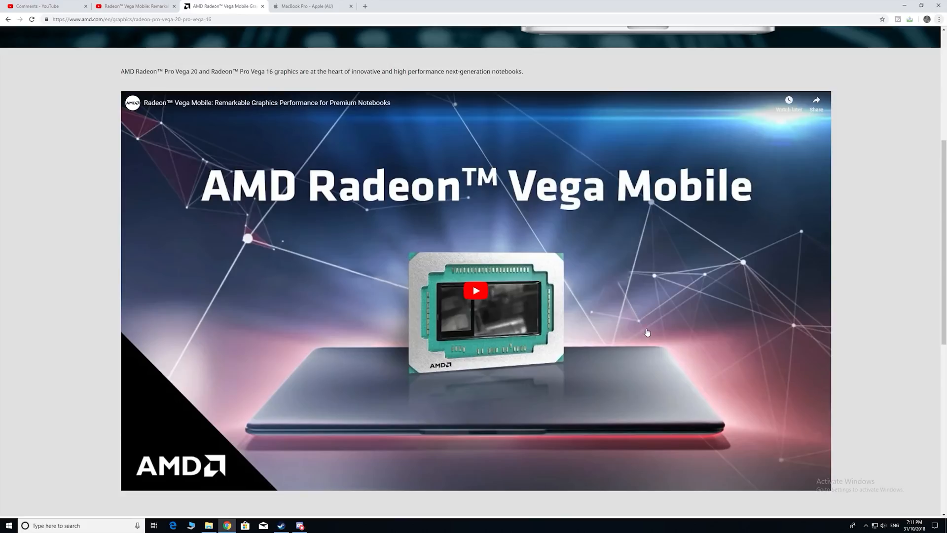
click(310, 6)
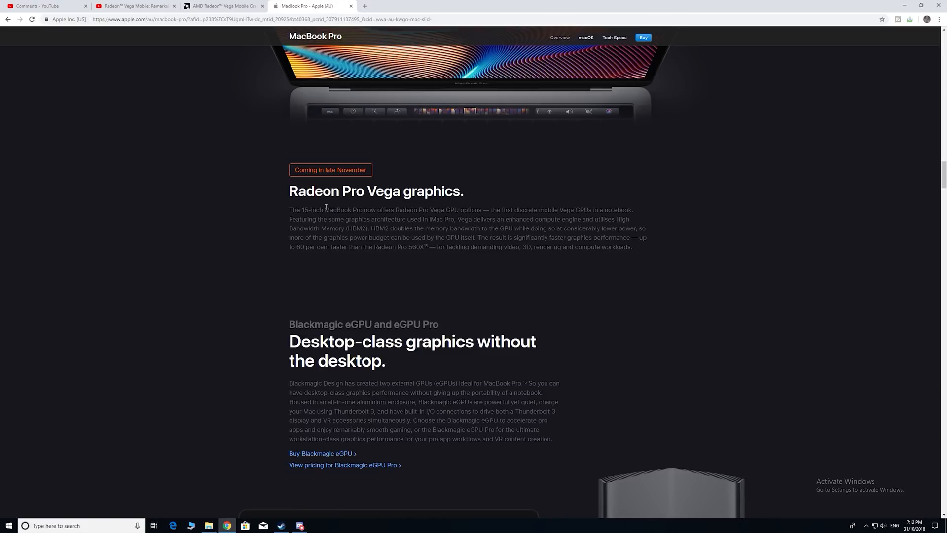
mouse_move(475, 230)
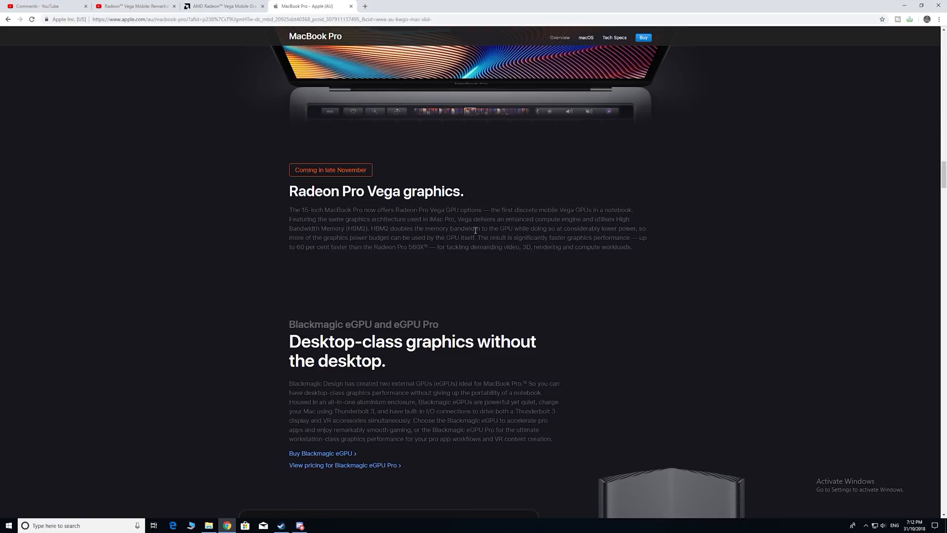
Highlight "Pro, Vega delivers" in Apple's Radeon Pro Vega paragraph, then return to the AMD tab
drag(445, 219, 496, 219)
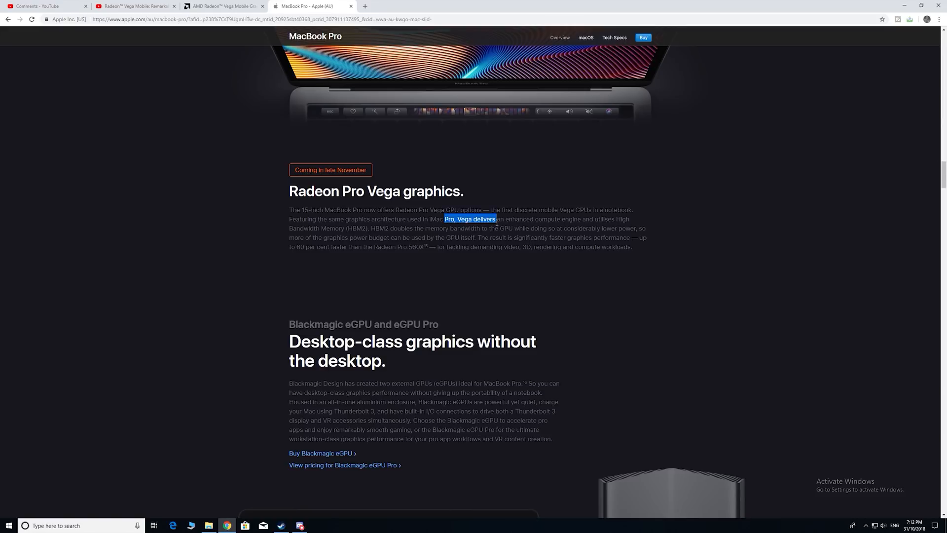
click(222, 6)
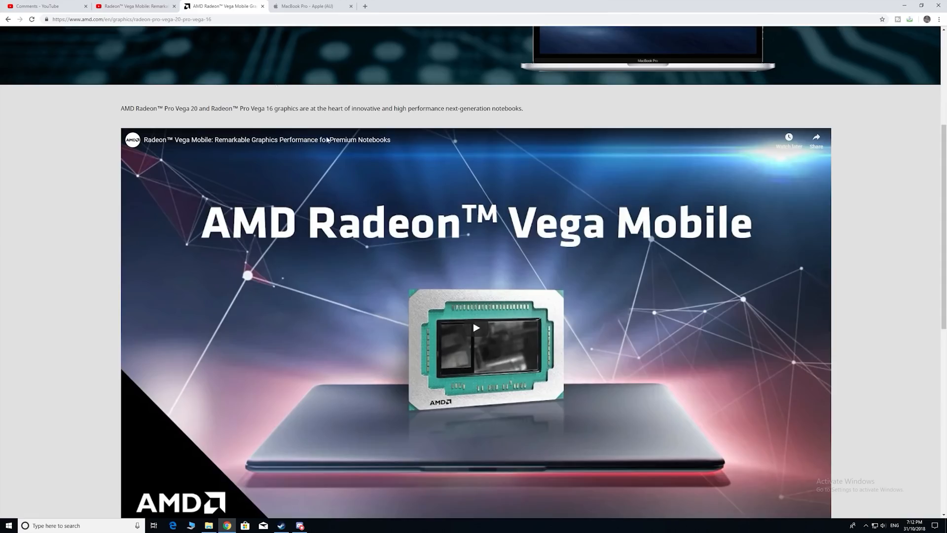
Play the embedded Radeon Vega Mobile video on AMD's page, then return to the Apple tab
click(475, 328)
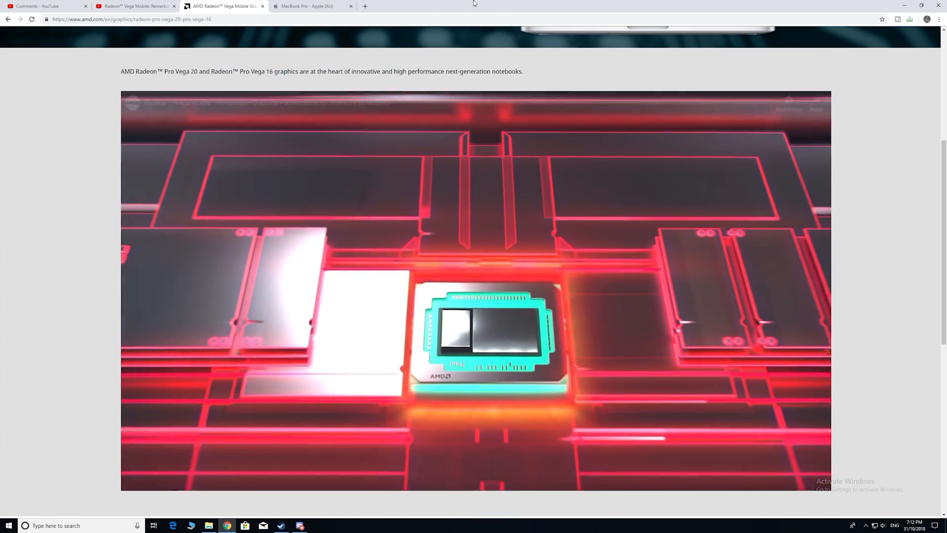
click(311, 6)
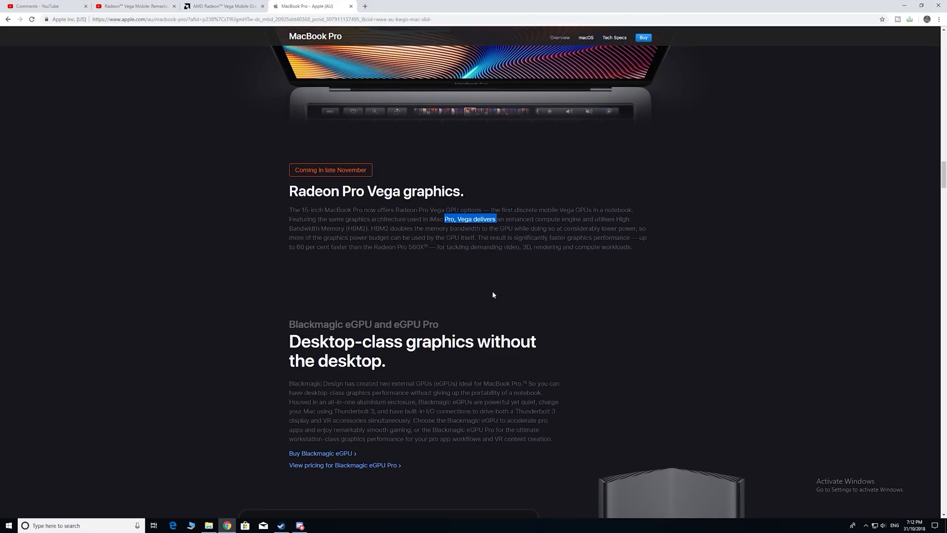
Scroll Apple's Radeon Pro Vega paragraph to the Radeon Pro 560X comparison, then return to the AMD tab
scroll(down, 3)
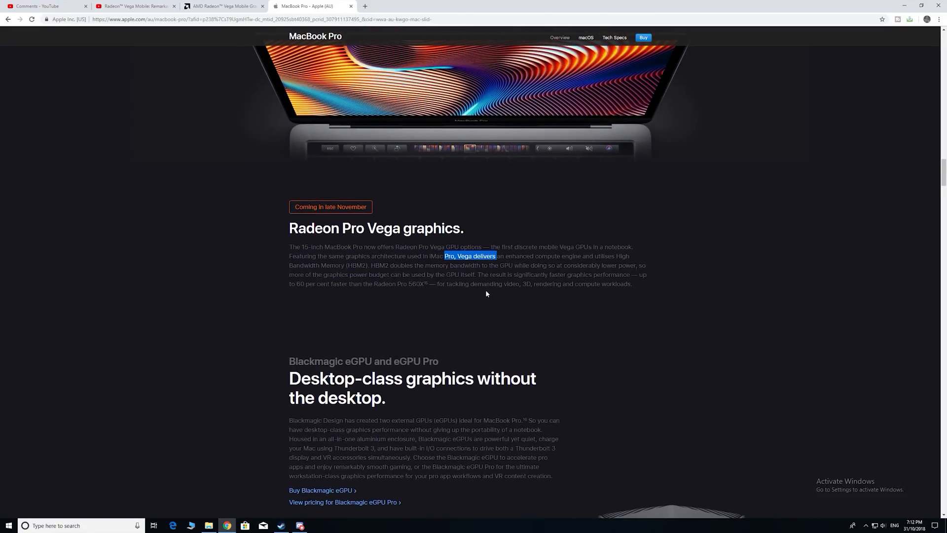
mouse_move(418, 303)
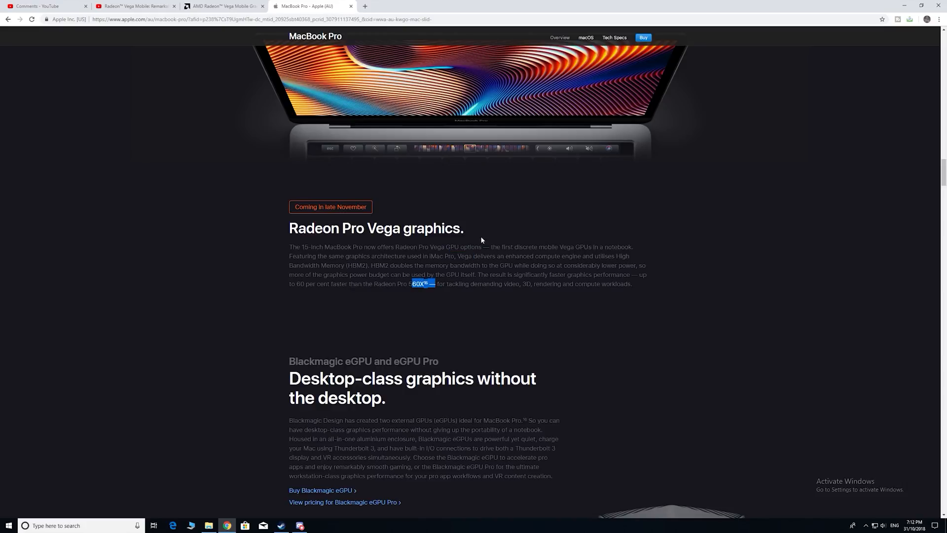
click(224, 6)
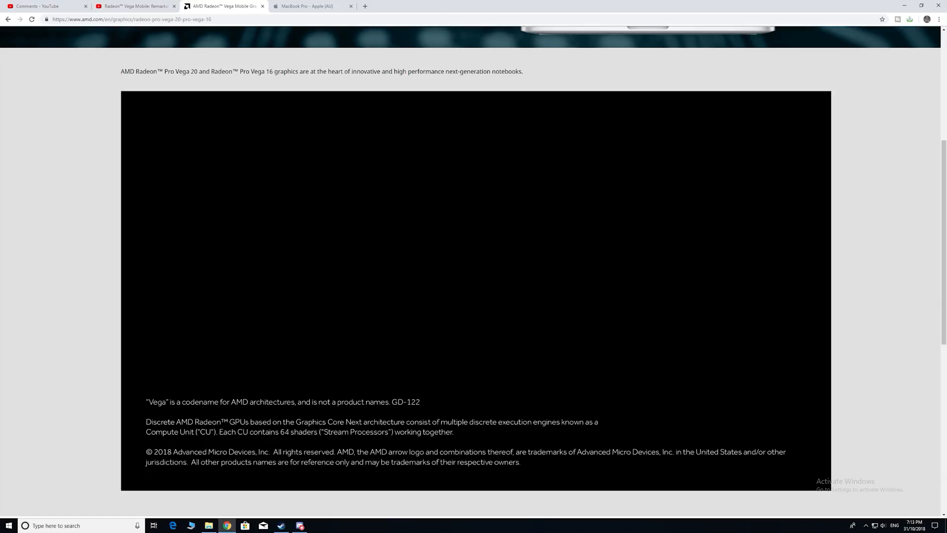
Scroll AMD's page down to the Vega architecture description listing 14nm FinFET and HBM2 features
scroll(down, 3)
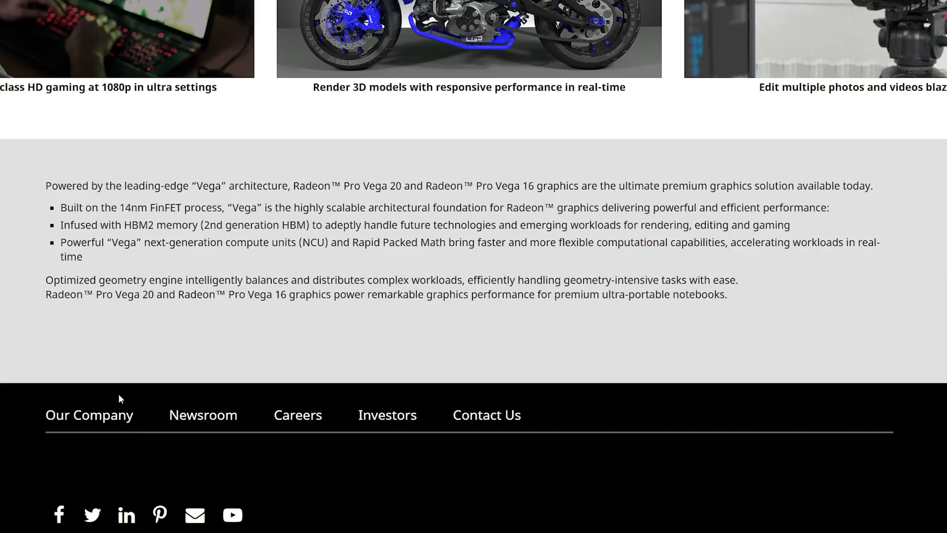
mouse_move(45, 454)
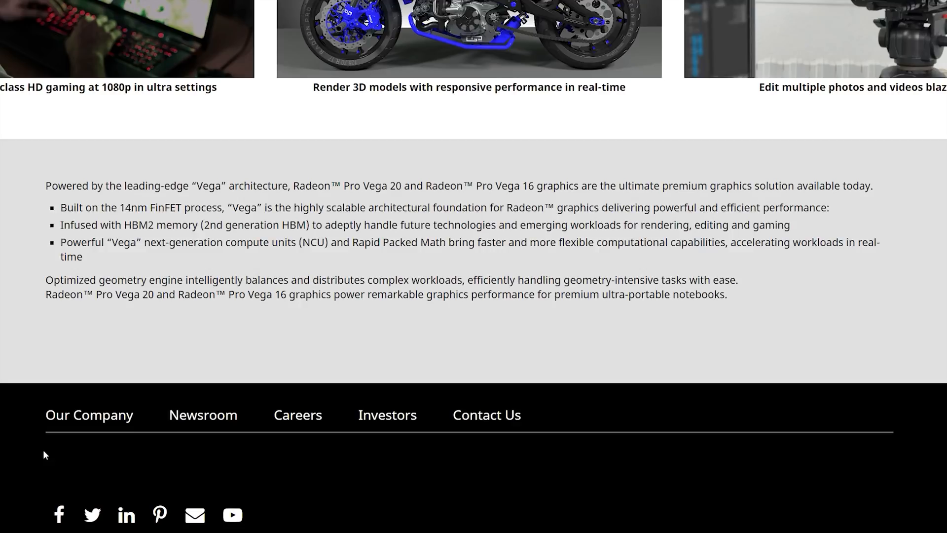
mouse_move(3, 490)
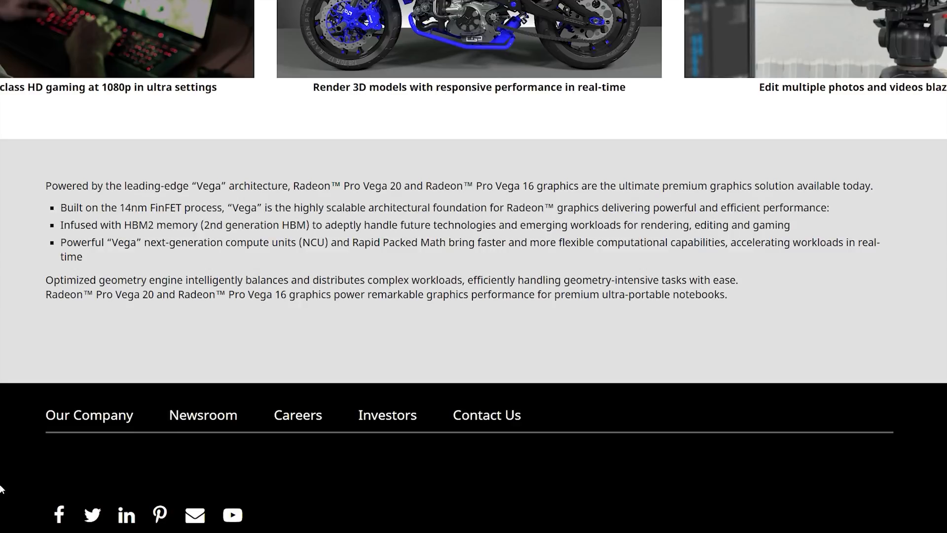
mouse_move(281, 486)
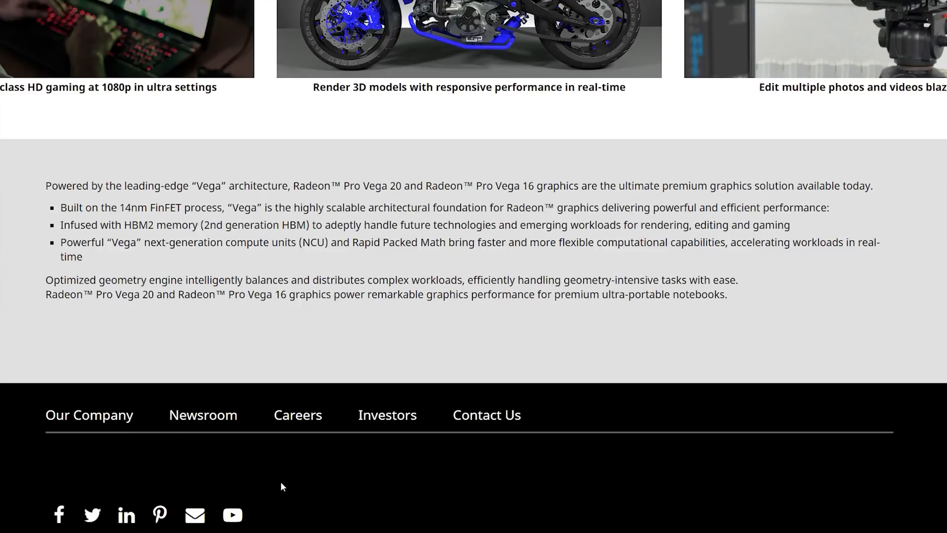
scroll(down, 3)
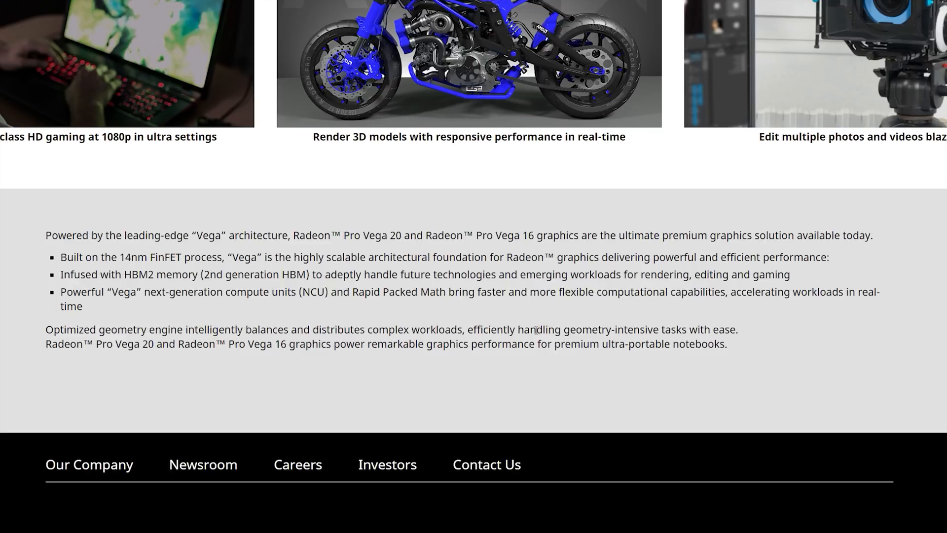
scroll(down, 3)
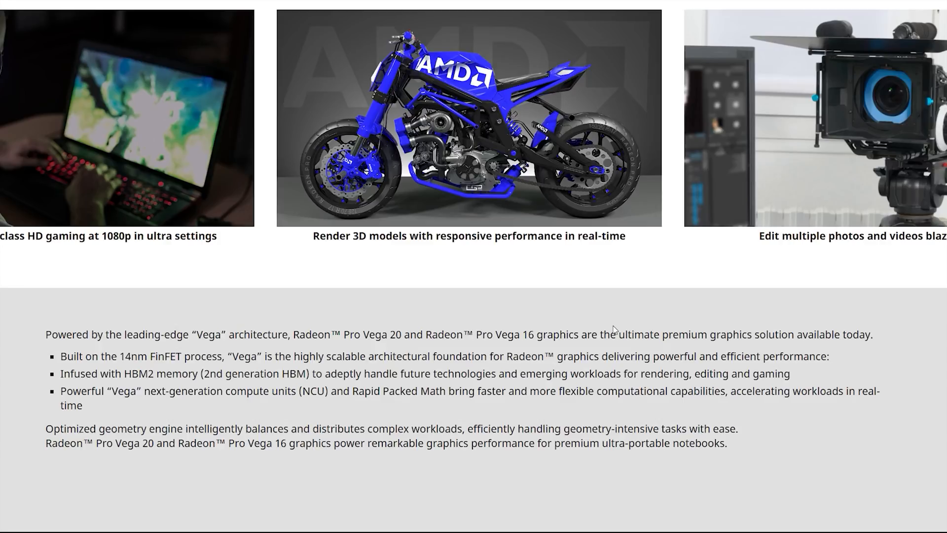
mouse_move(636, 253)
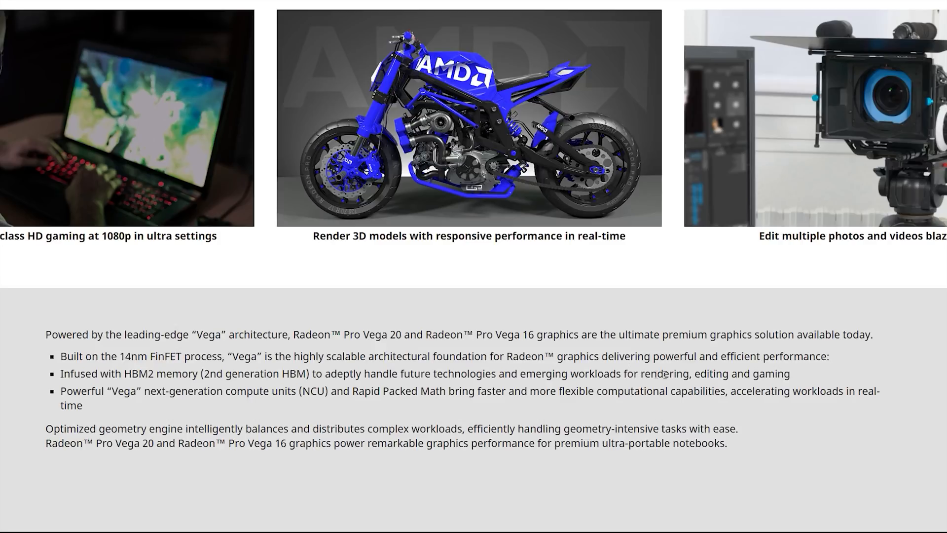
scroll(down, 3)
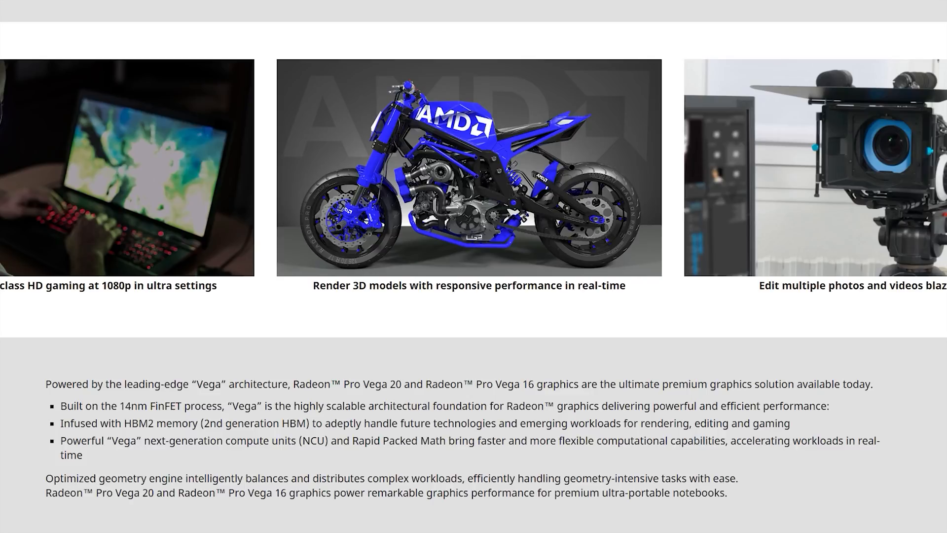
scroll(down, 3)
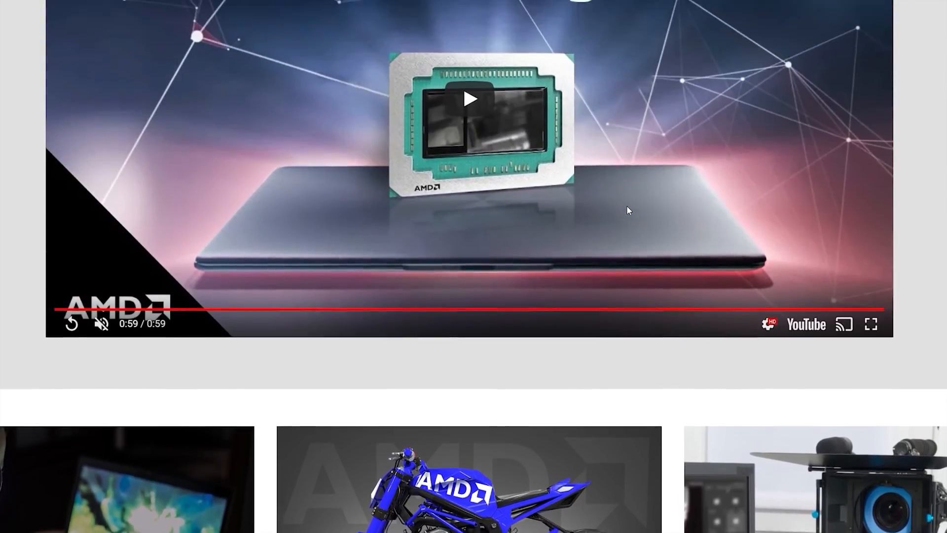
scroll(down, 3)
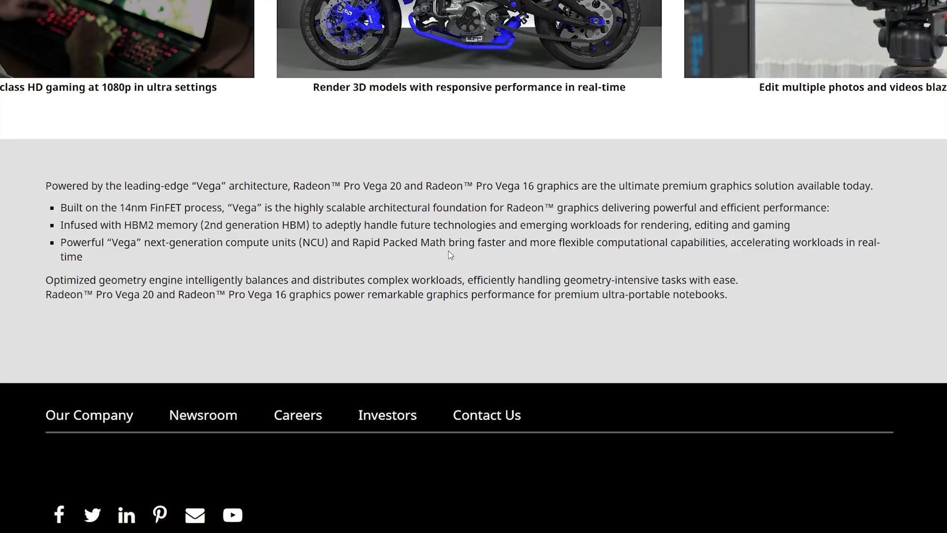
mouse_move(421, 244)
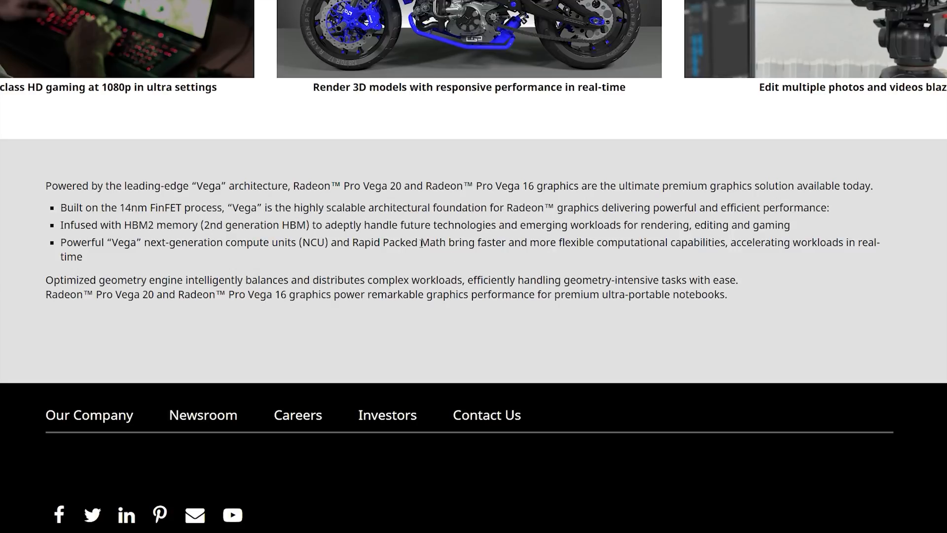
drag(341, 185, 442, 207)
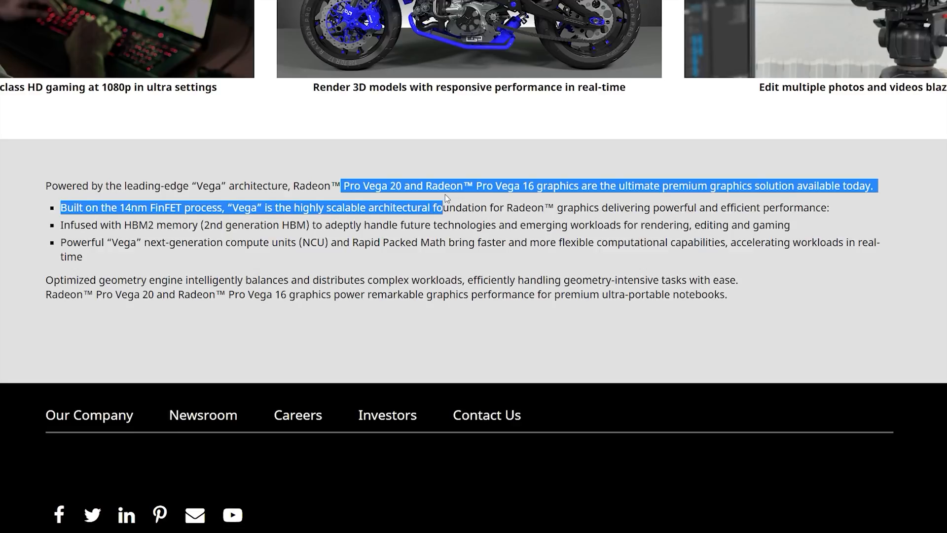
click(450, 199)
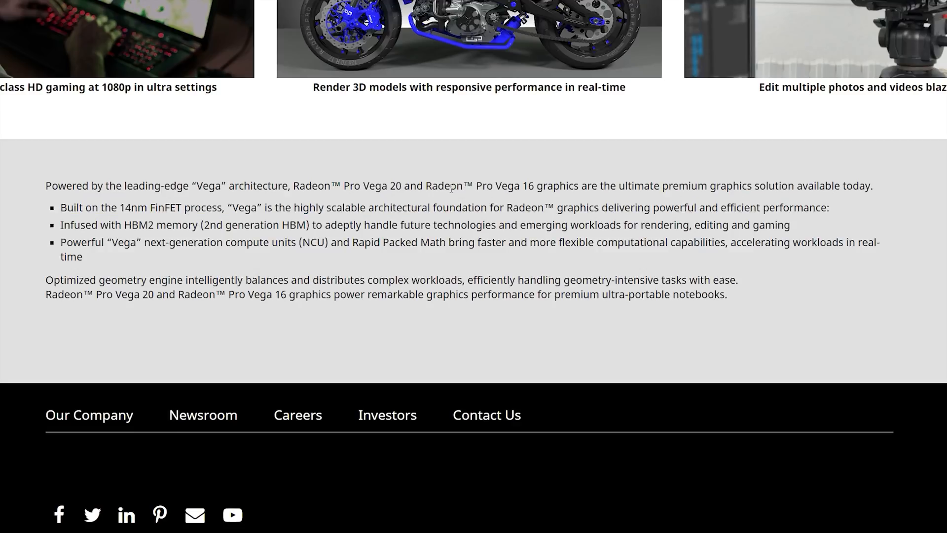
mouse_move(543, 265)
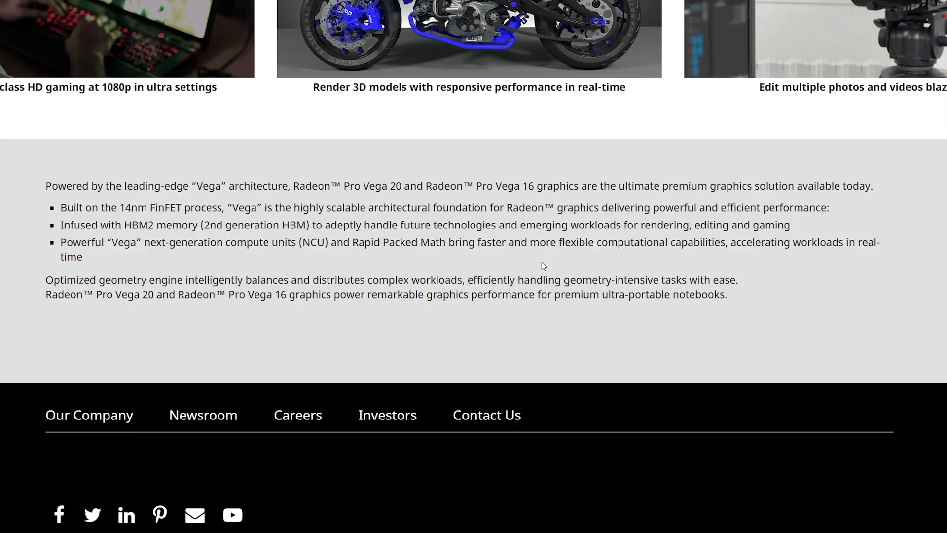
mouse_move(480, 266)
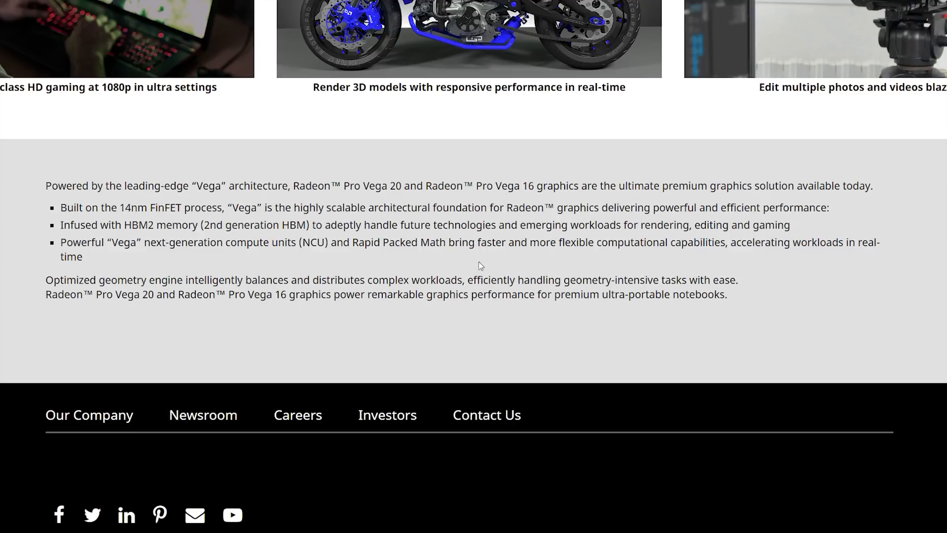
mouse_move(314, 255)
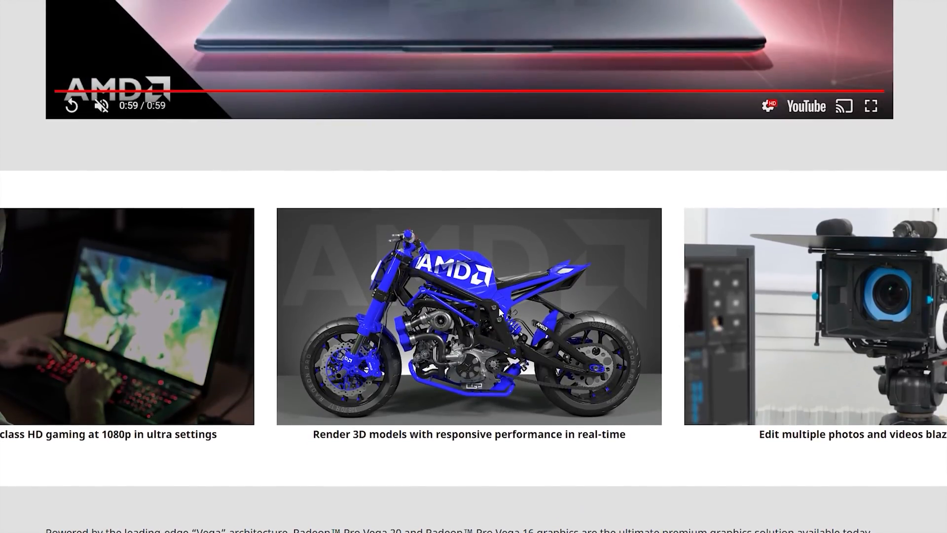
scroll(down, 3)
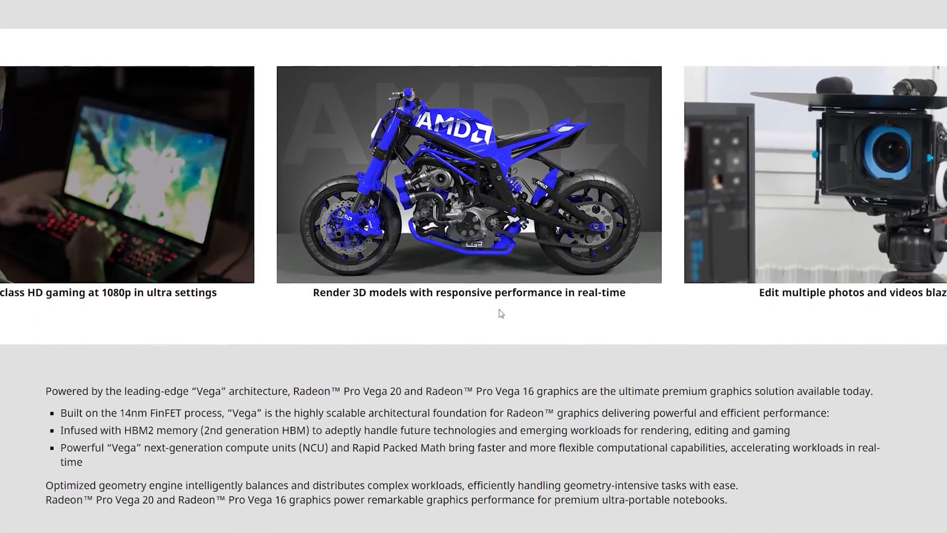
scroll(down, 3)
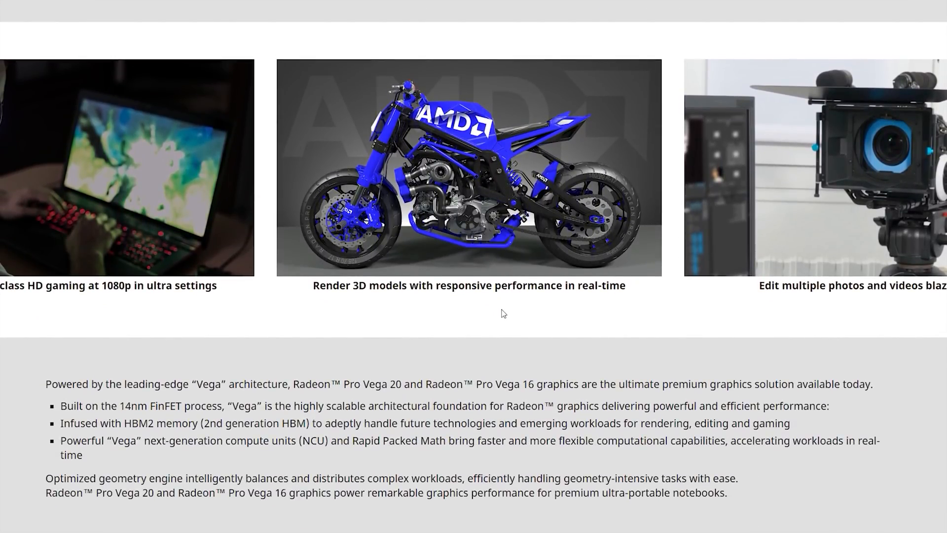